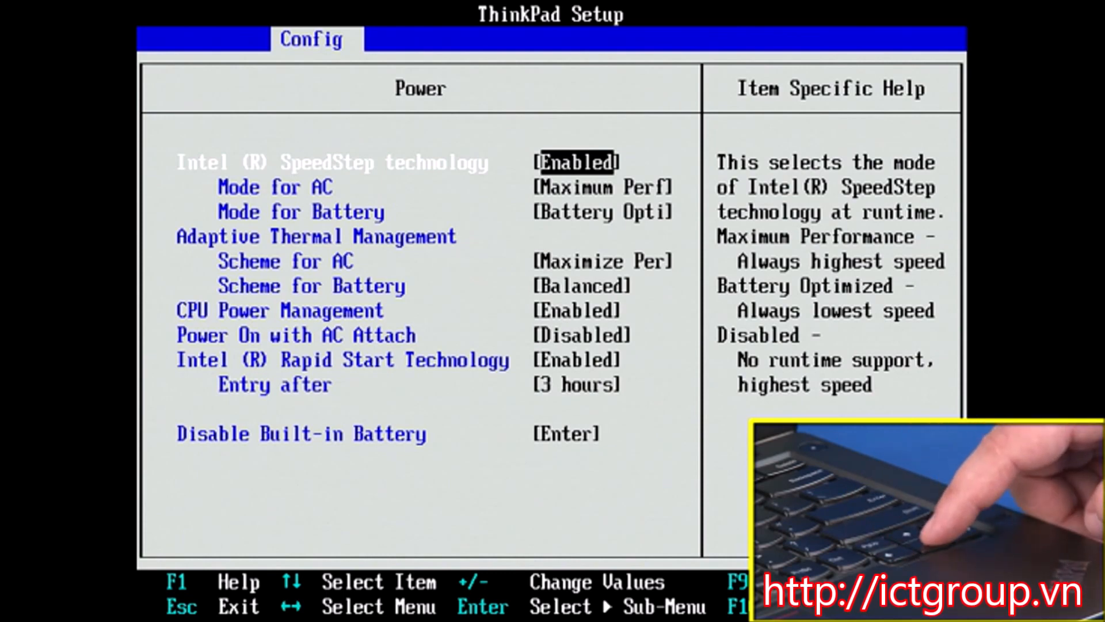
Step: Invoke Disable Built-in Battery under Config > Power, bringing up the power-down confirmation
key("Down")
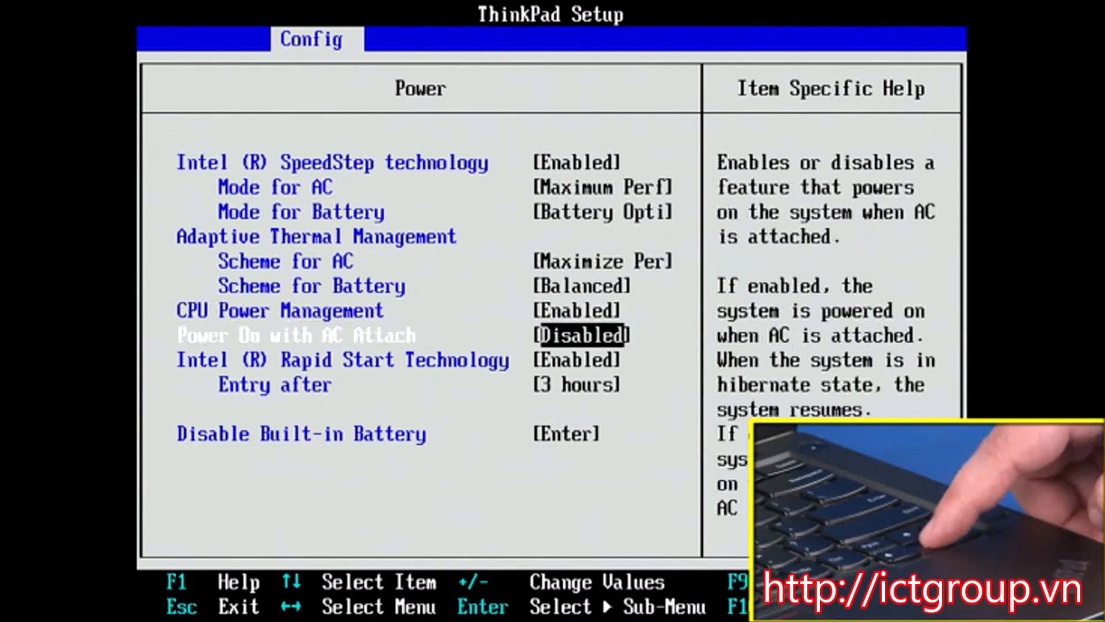
key("Down")
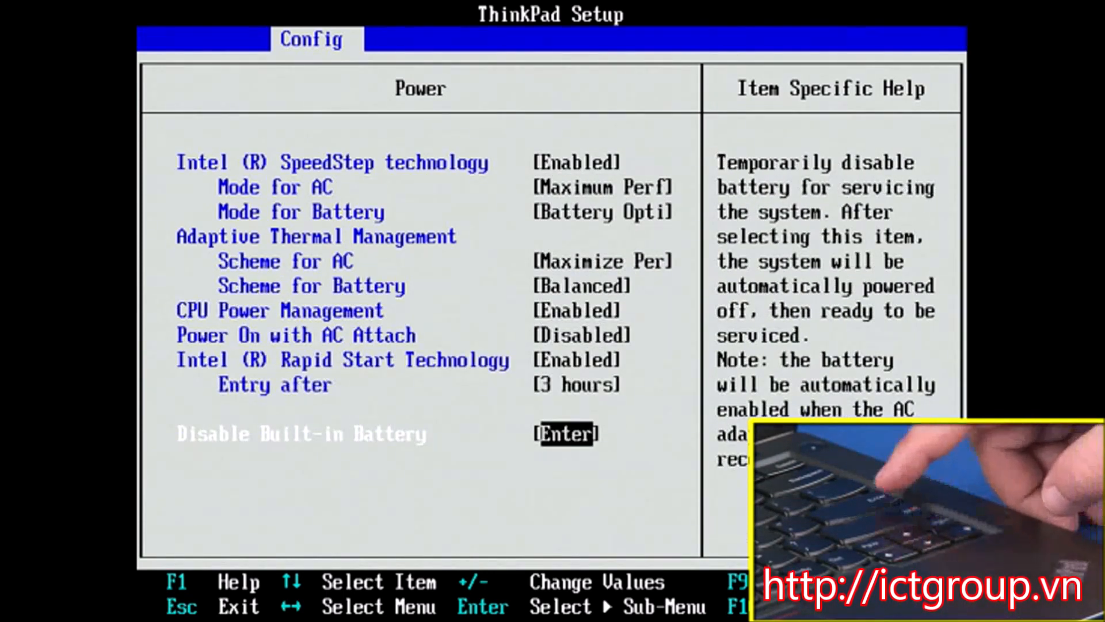
key("Enter")
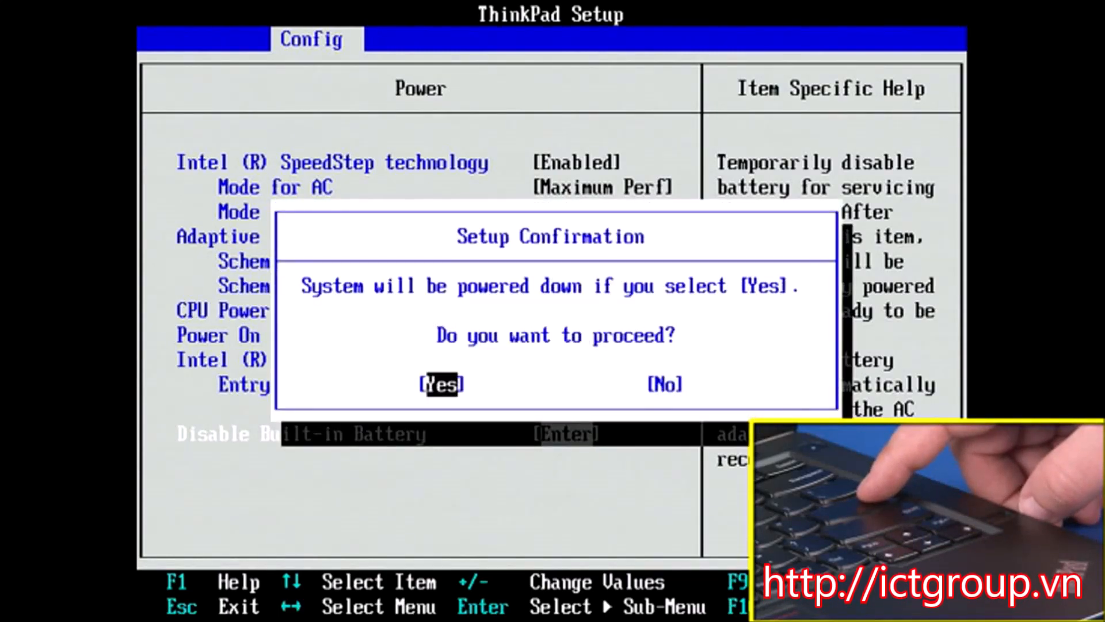